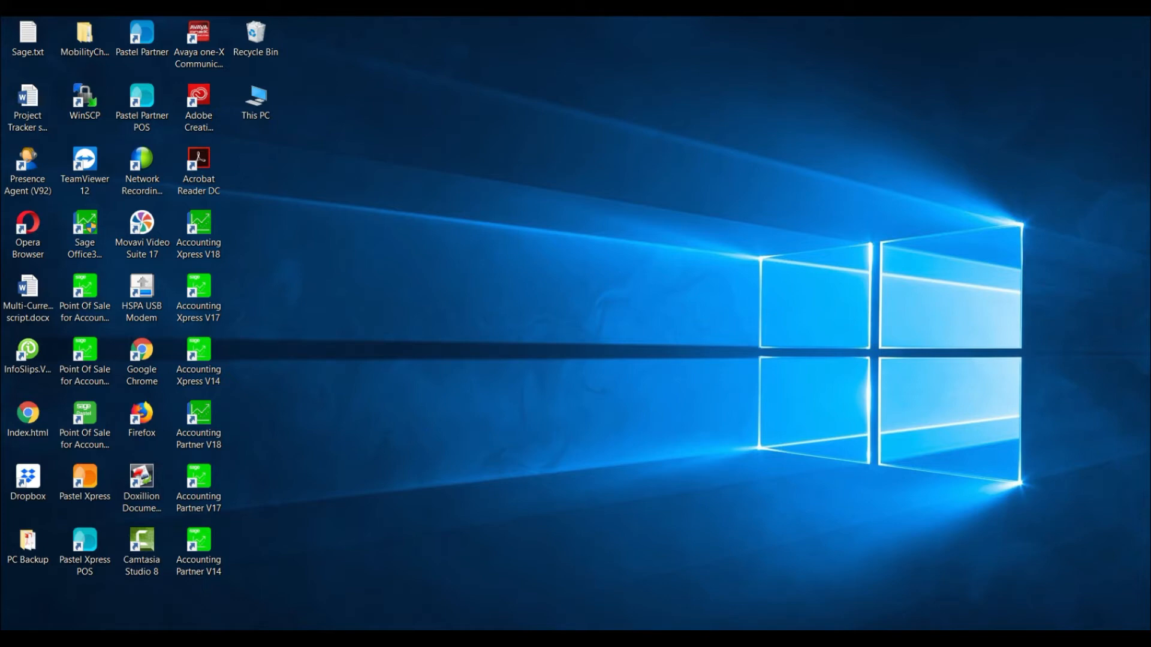
# - Launch Pastel Xpress Version 18 from its desktop shortcut
pyautogui.doubleClick(199, 220)
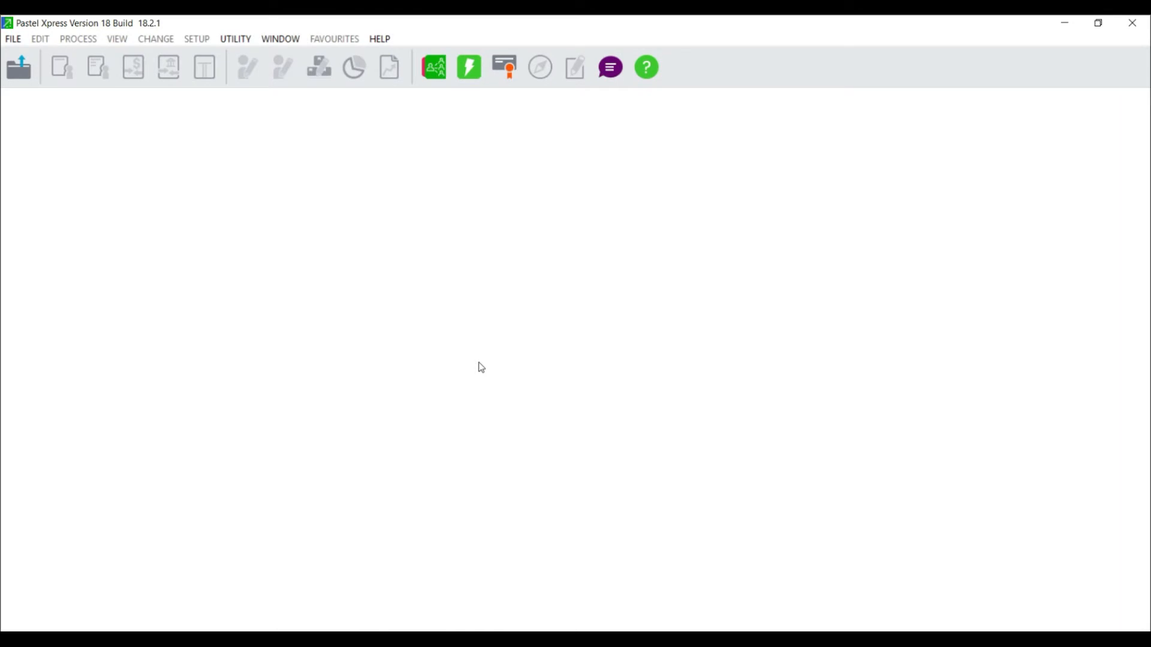
pyautogui.moveTo(386, 33)
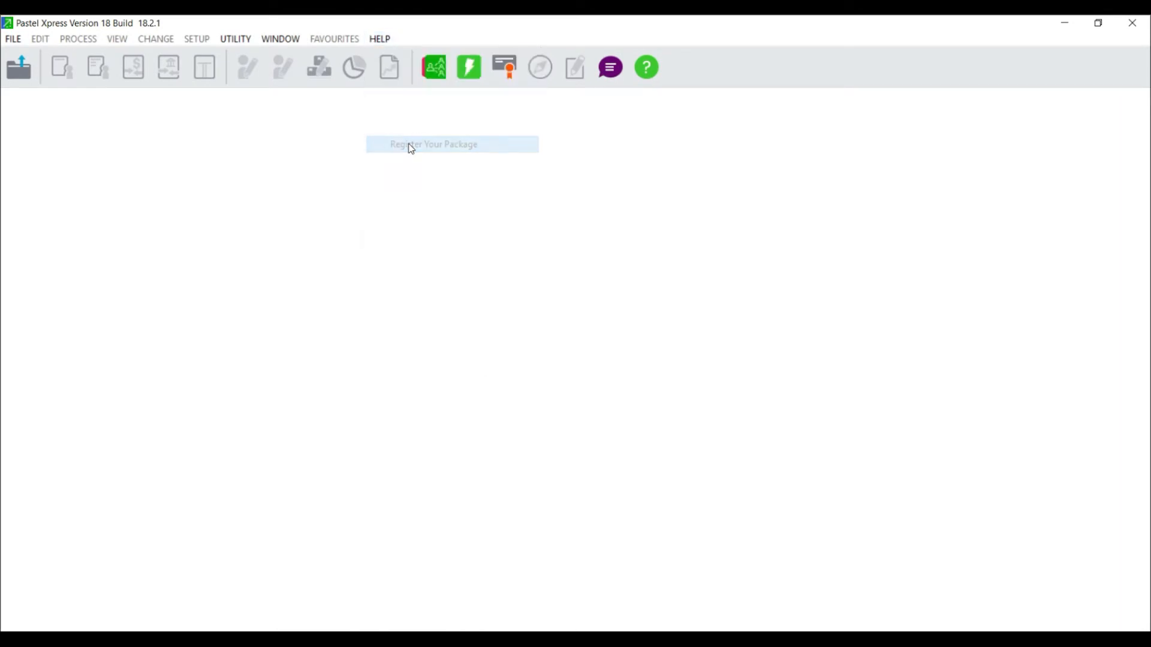
# - Start the Registration Assistant and choose Single User/Server Registration
pyautogui.click(451, 144)
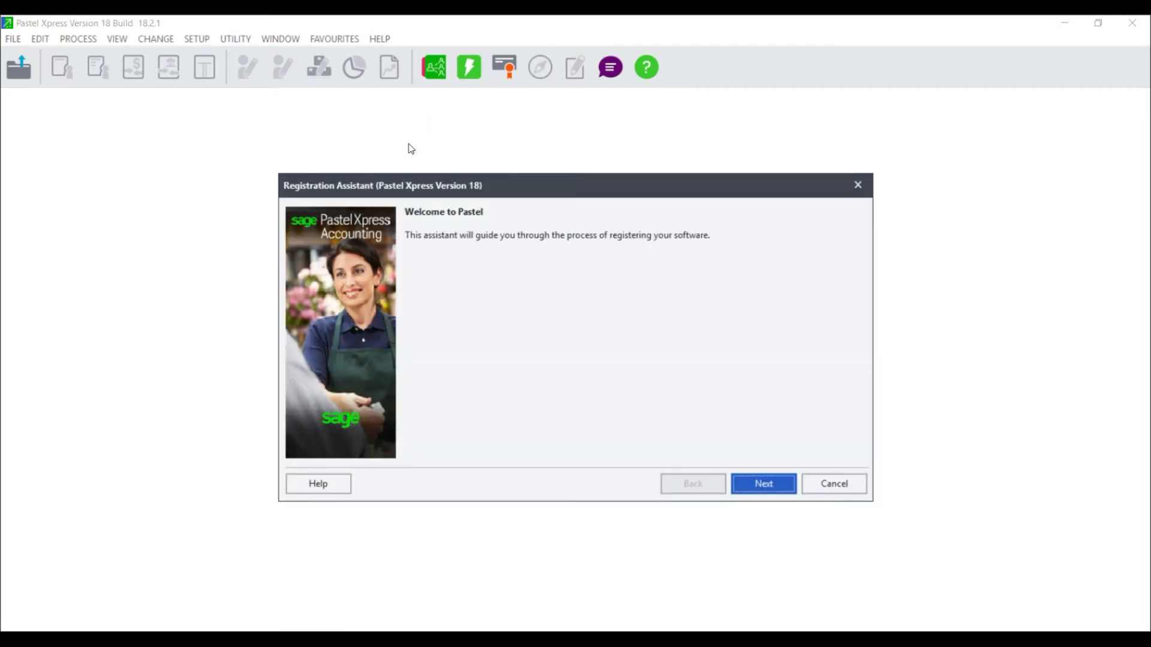
pyautogui.moveTo(738, 432)
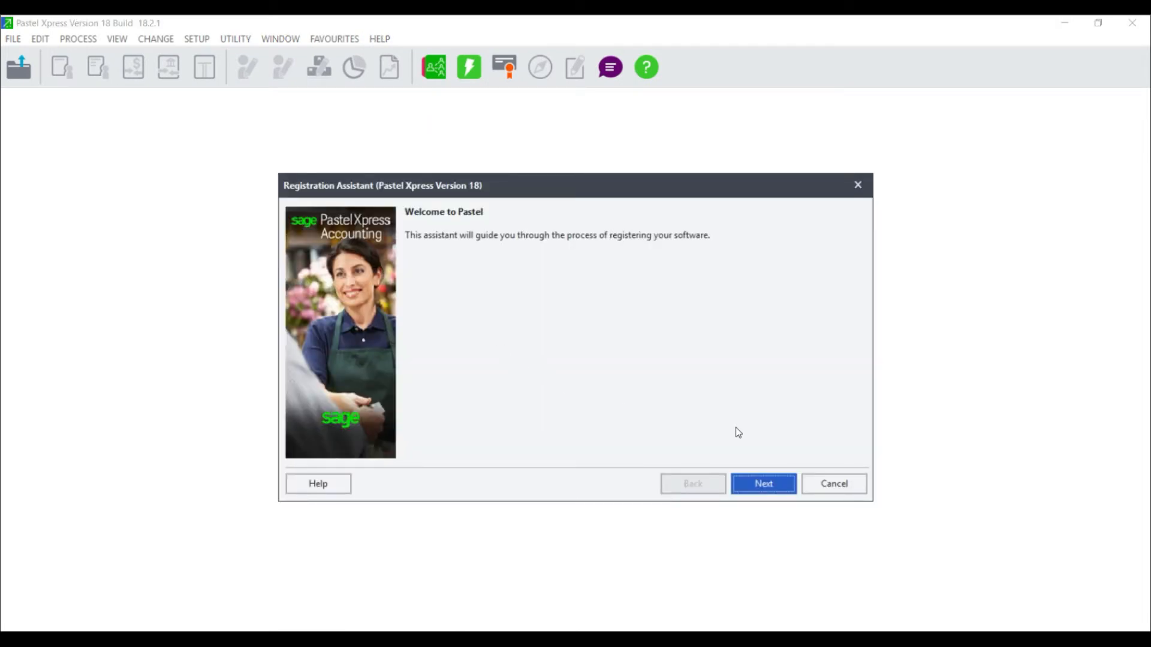
pyautogui.click(763, 483)
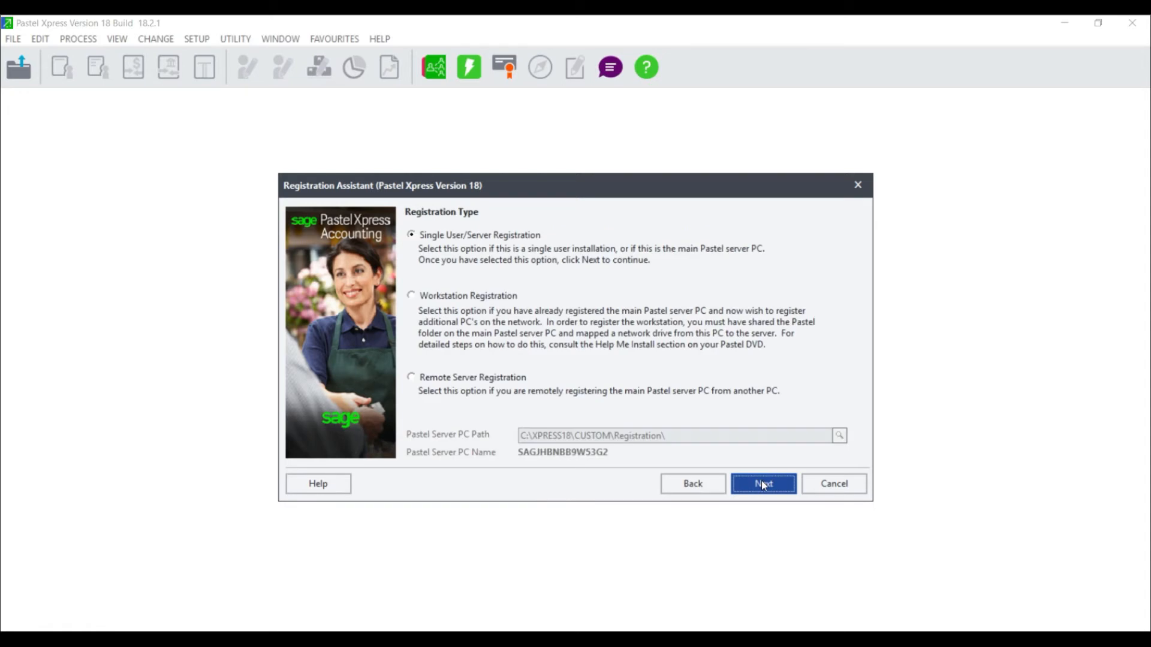
pyautogui.moveTo(605, 293)
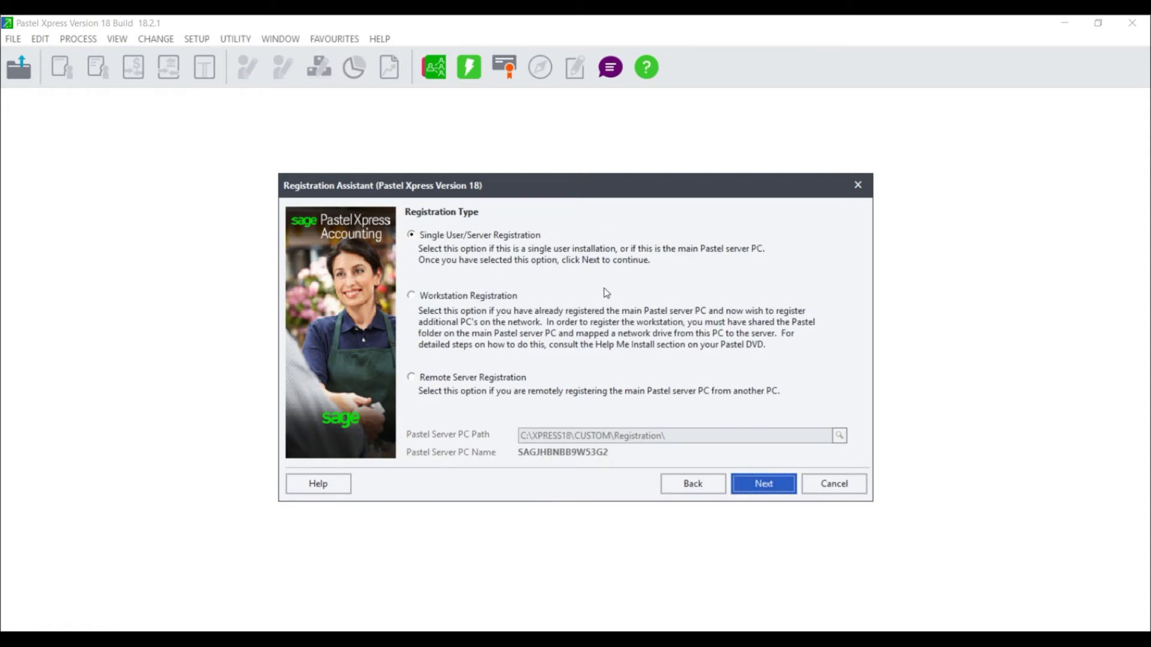
pyautogui.click(479, 235)
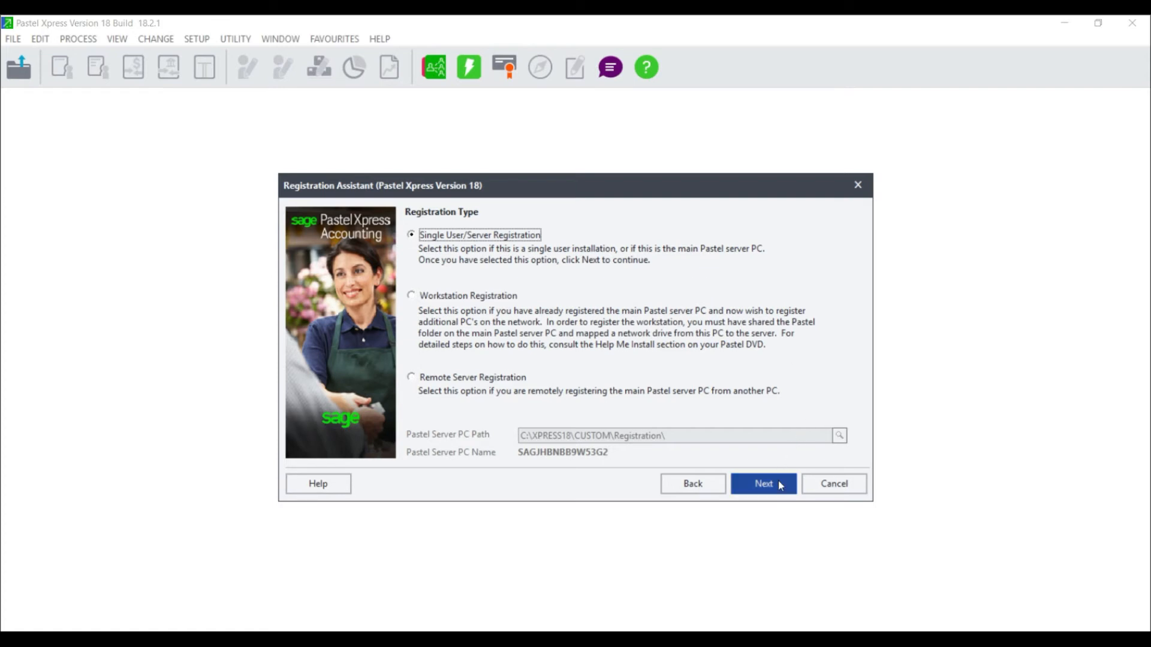
pyautogui.click(763, 483)
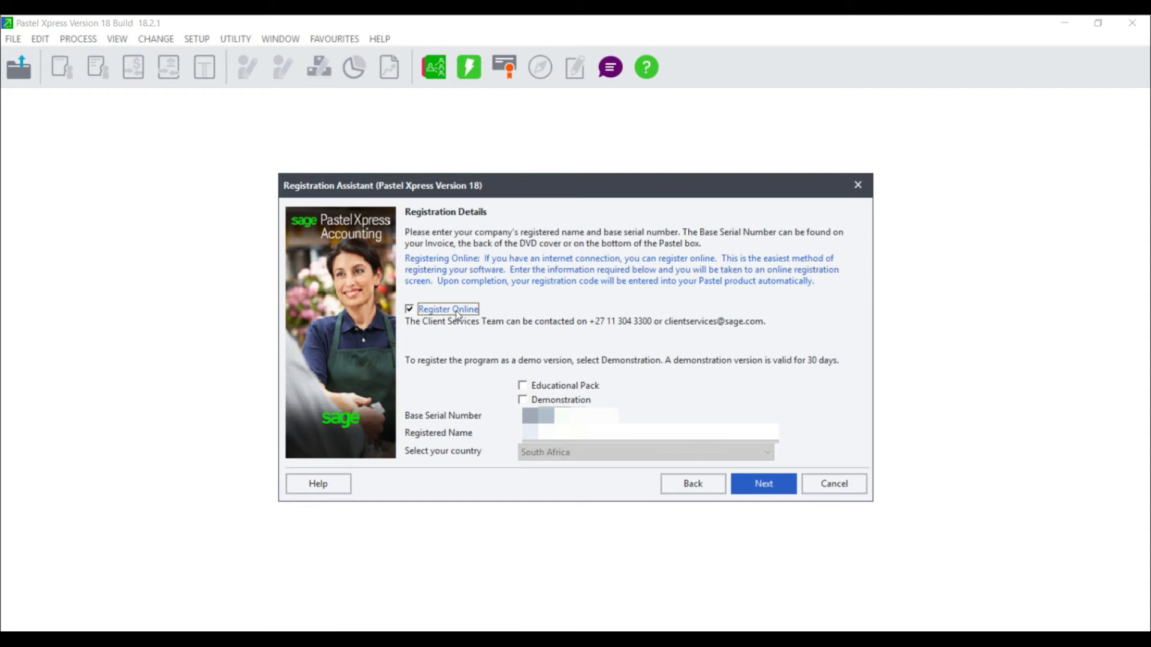
pyautogui.moveTo(422, 424)
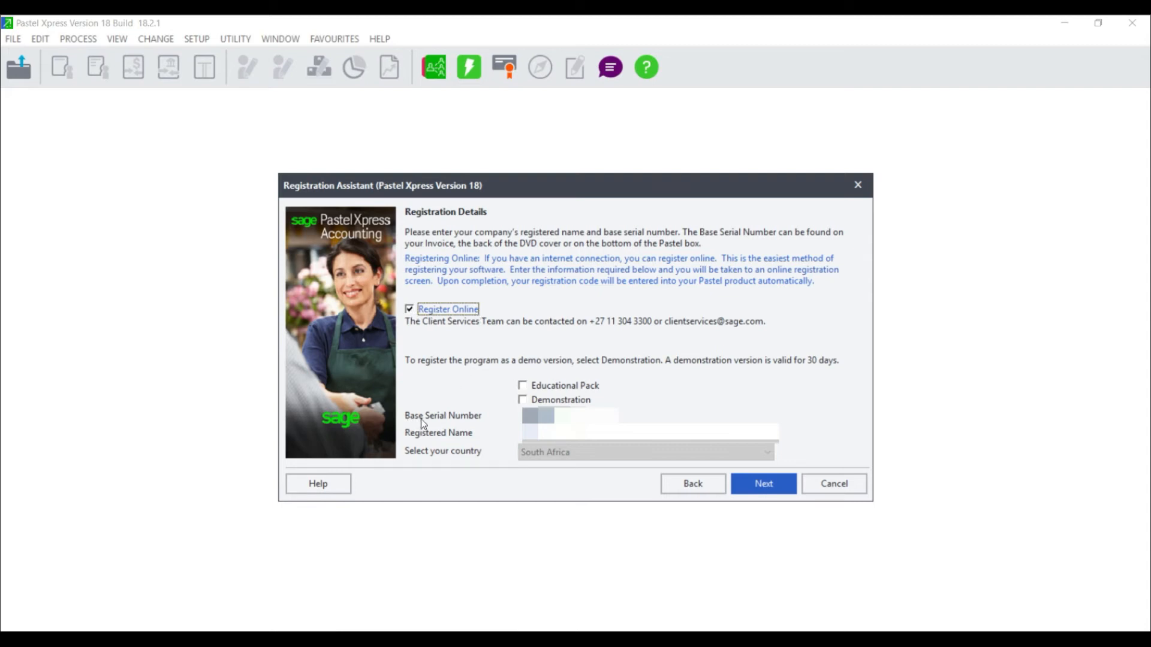
pyautogui.moveTo(451, 439)
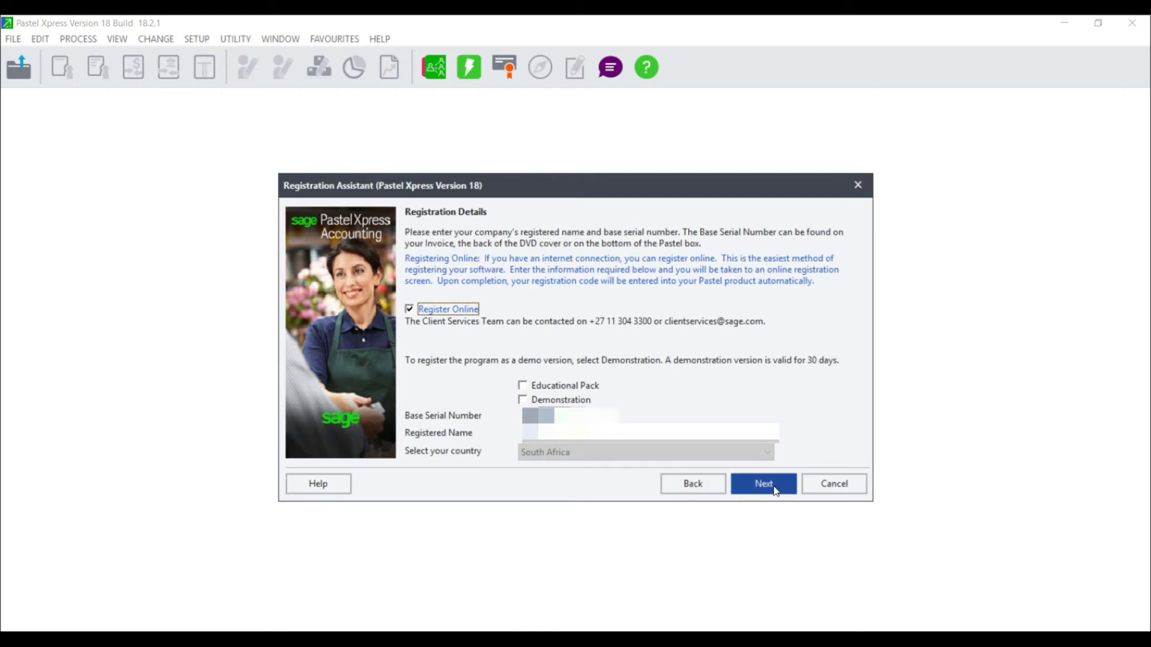
# - Accept the registration details with Register Online ticked
pyautogui.click(762, 484)
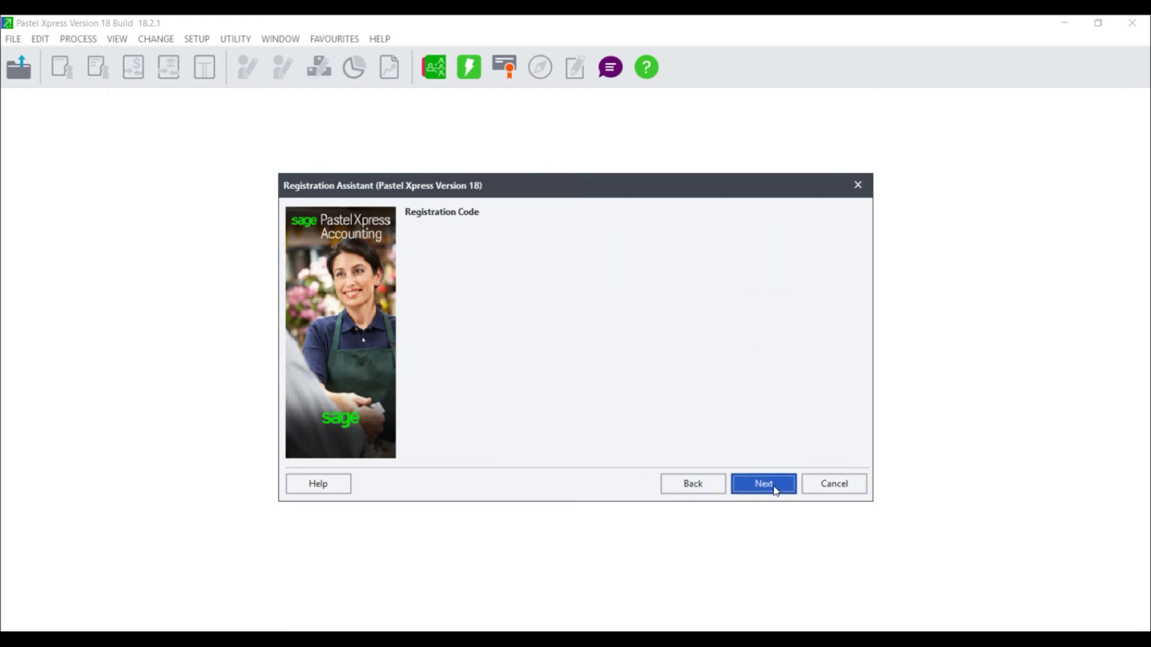
# - Submit the online Web Registration for Pastel Xpress Start-Up Version 18
pyautogui.click(762, 483)
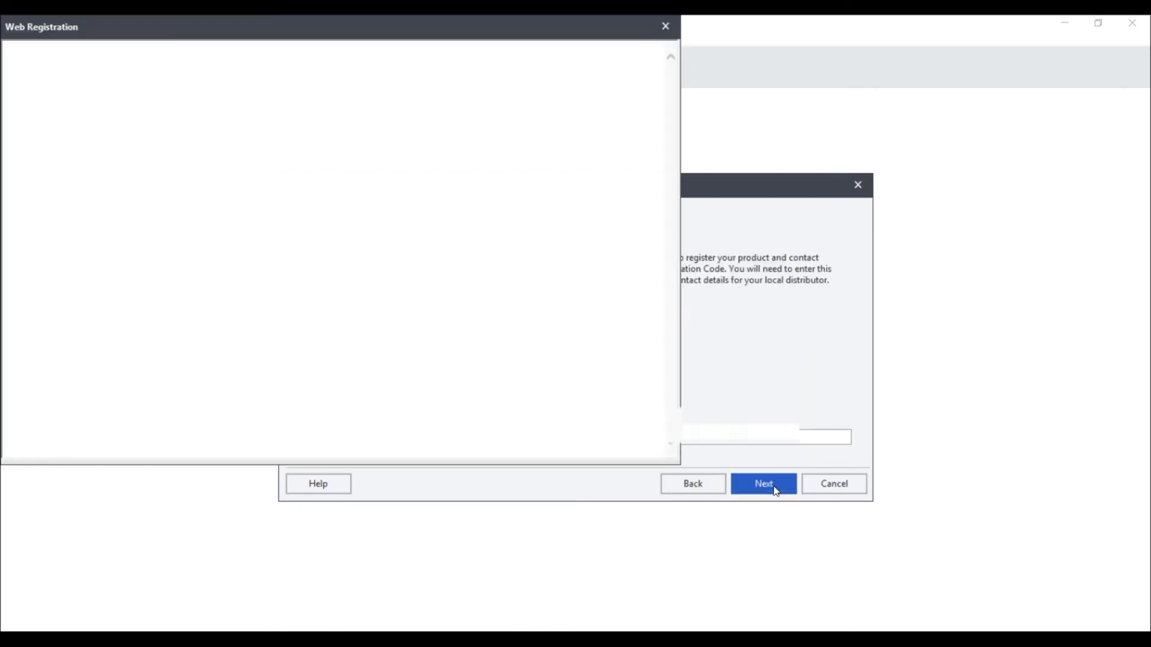
pyautogui.click(762, 483)
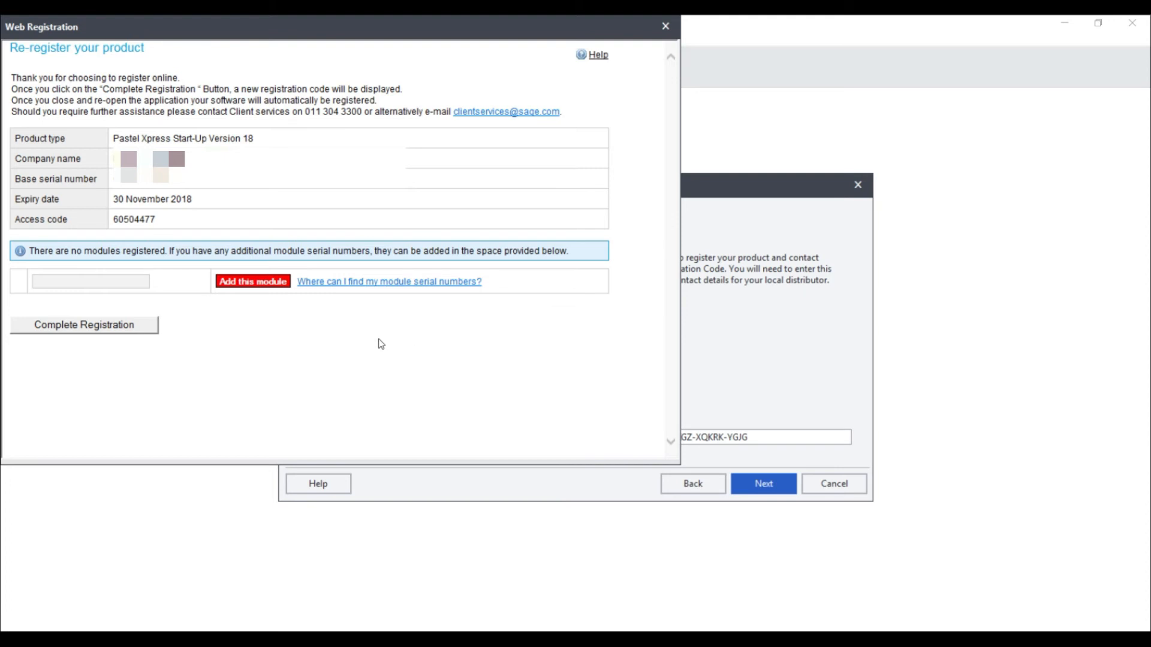
pyautogui.moveTo(245, 340)
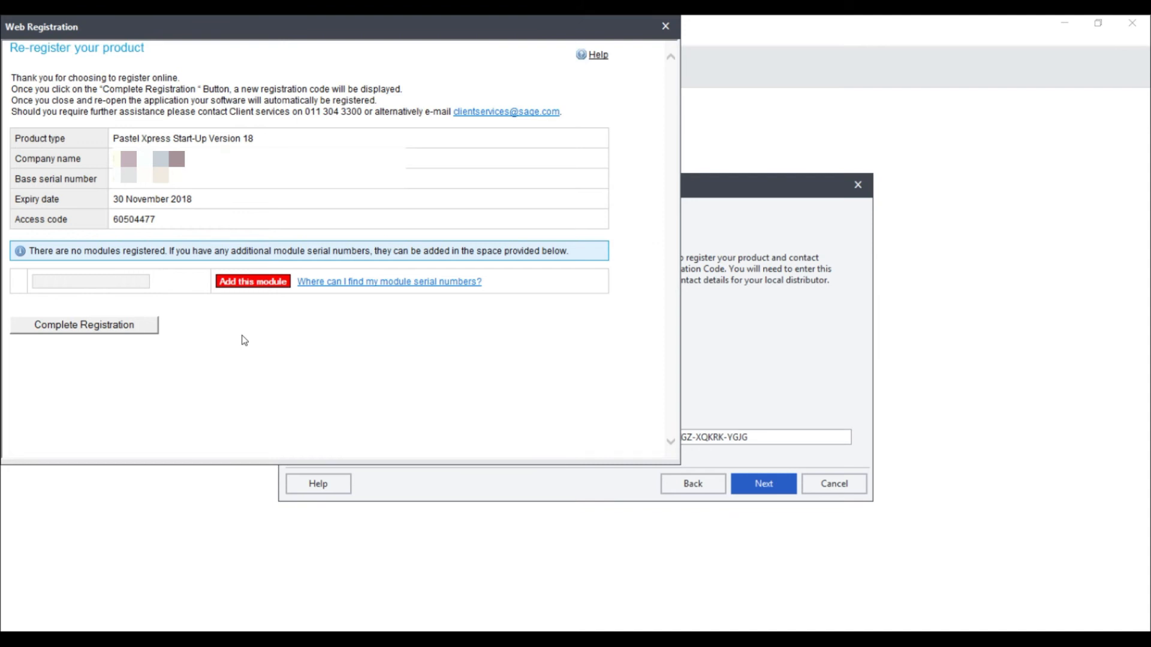
pyautogui.click(84, 324)
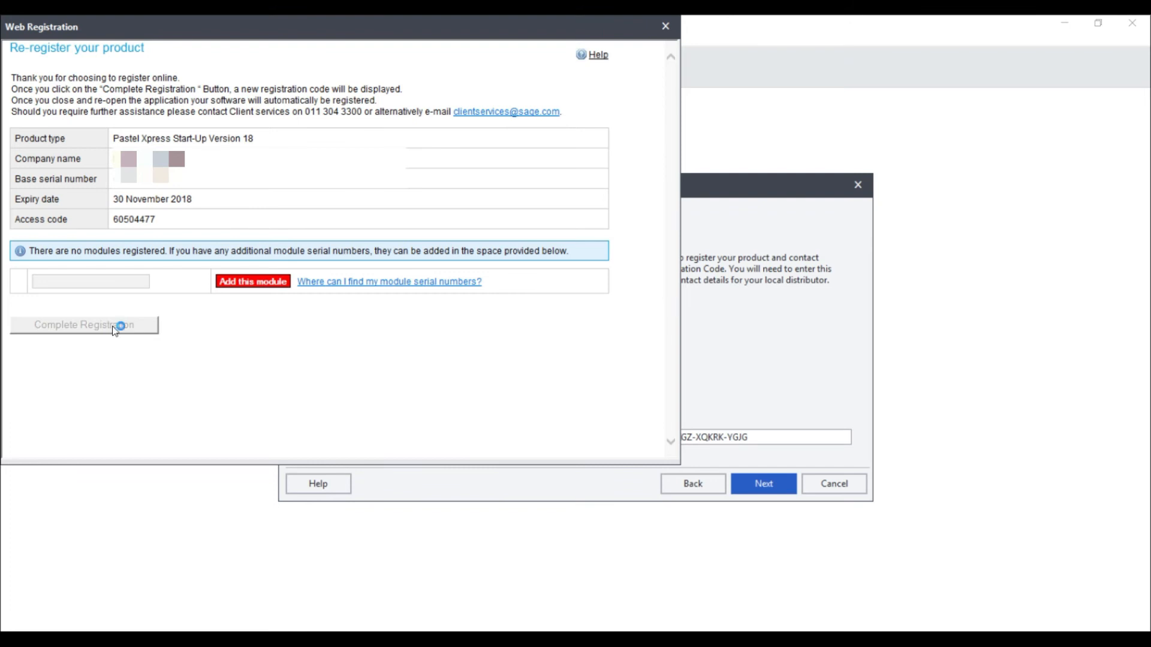
pyautogui.click(82, 324)
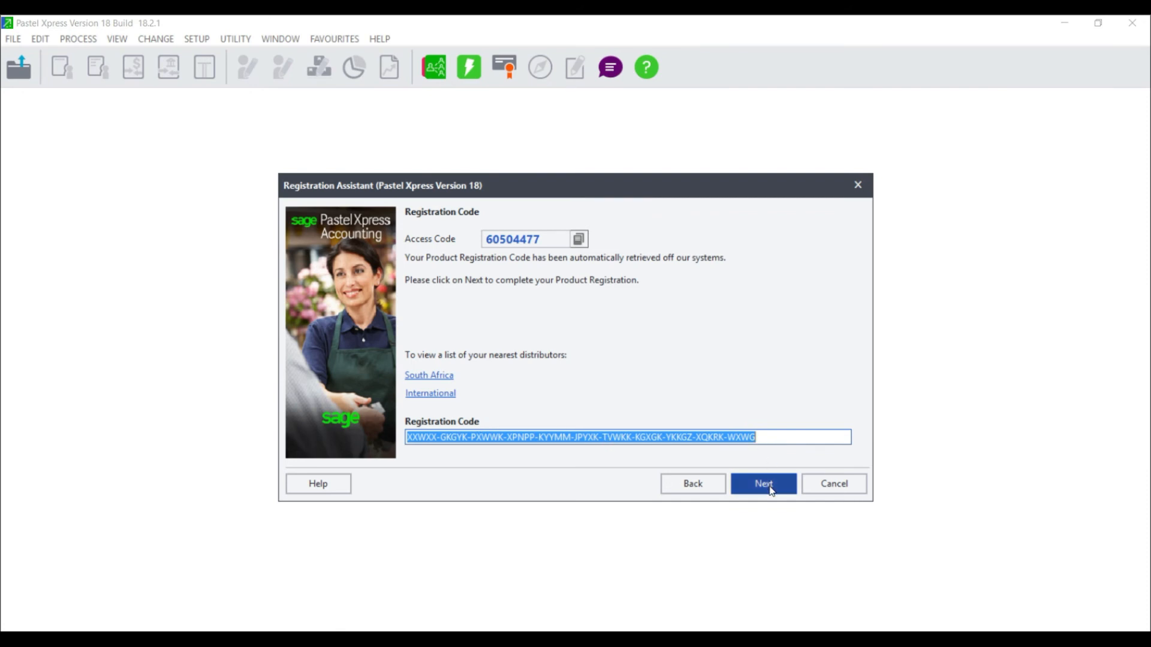
# - Accept the automatically retrieved registration code to reach the Summary page
pyautogui.click(763, 483)
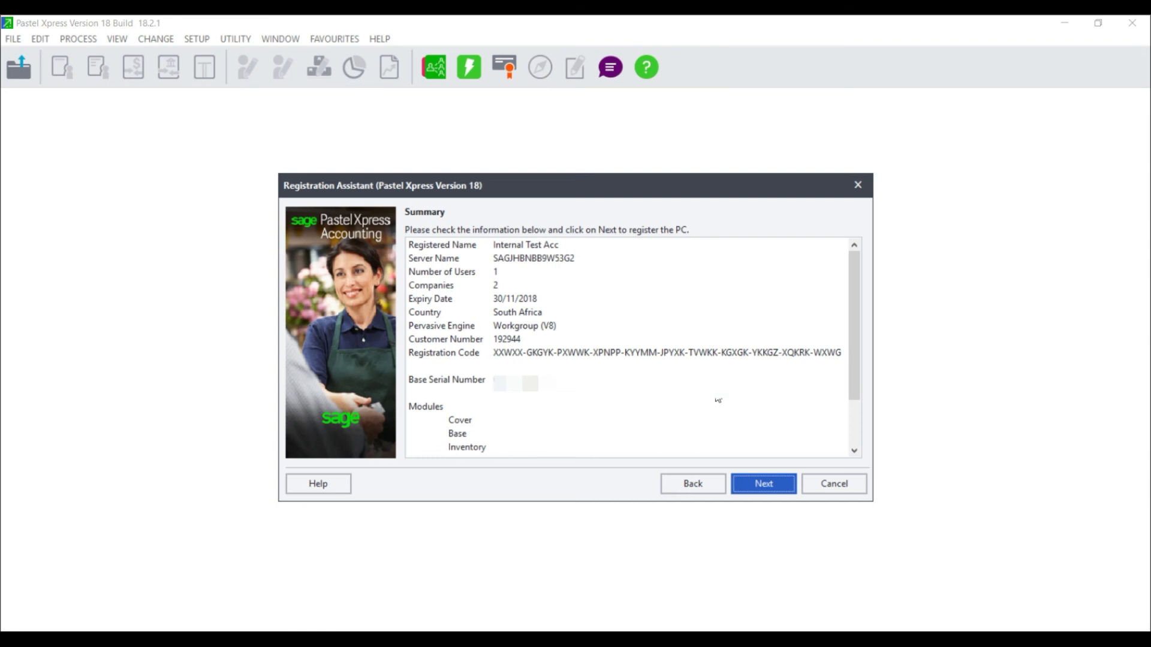
pyautogui.moveTo(789, 403)
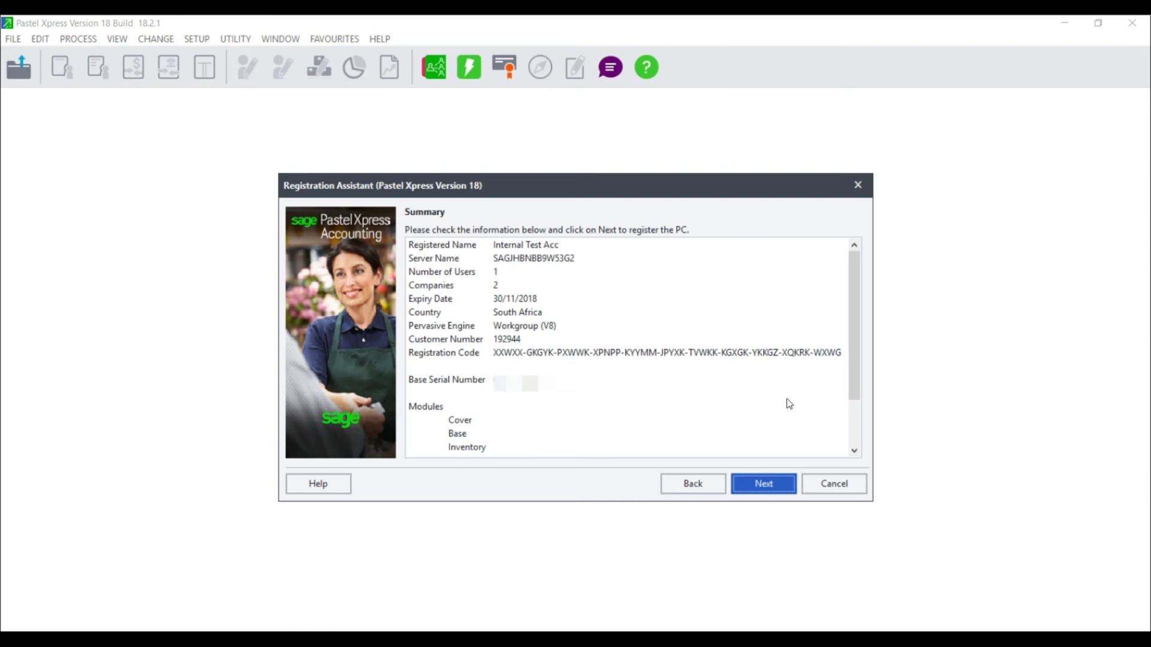
# - Register with the summarised details, finish the assistant, and close Pastel Xpress
pyautogui.click(762, 483)
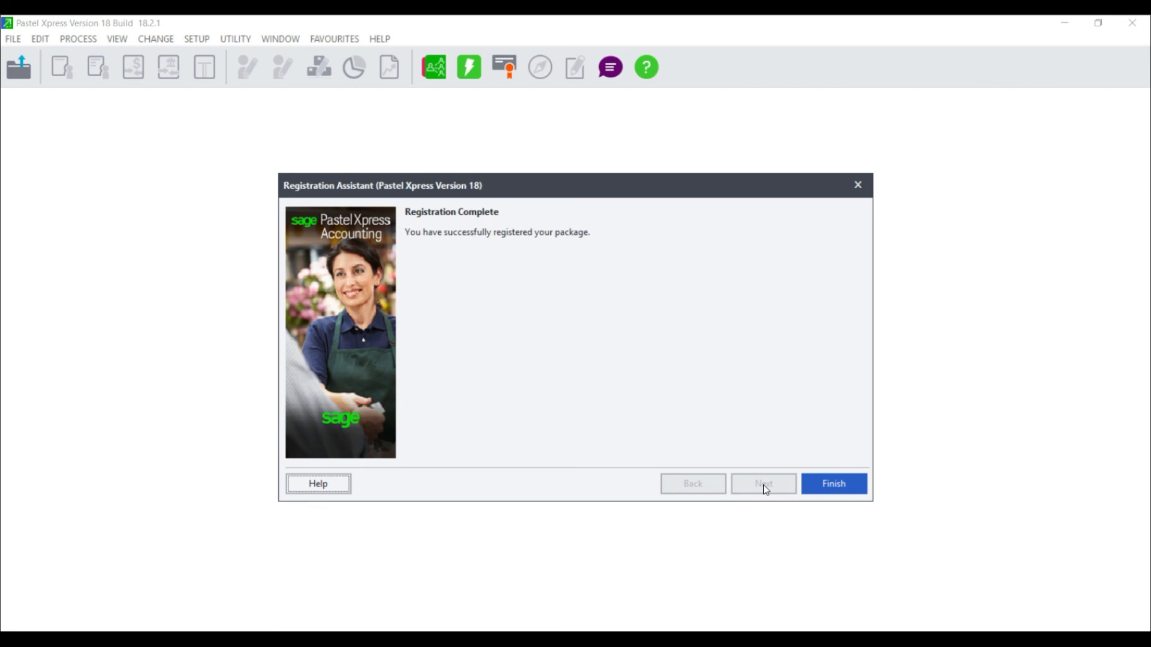
pyautogui.click(834, 483)
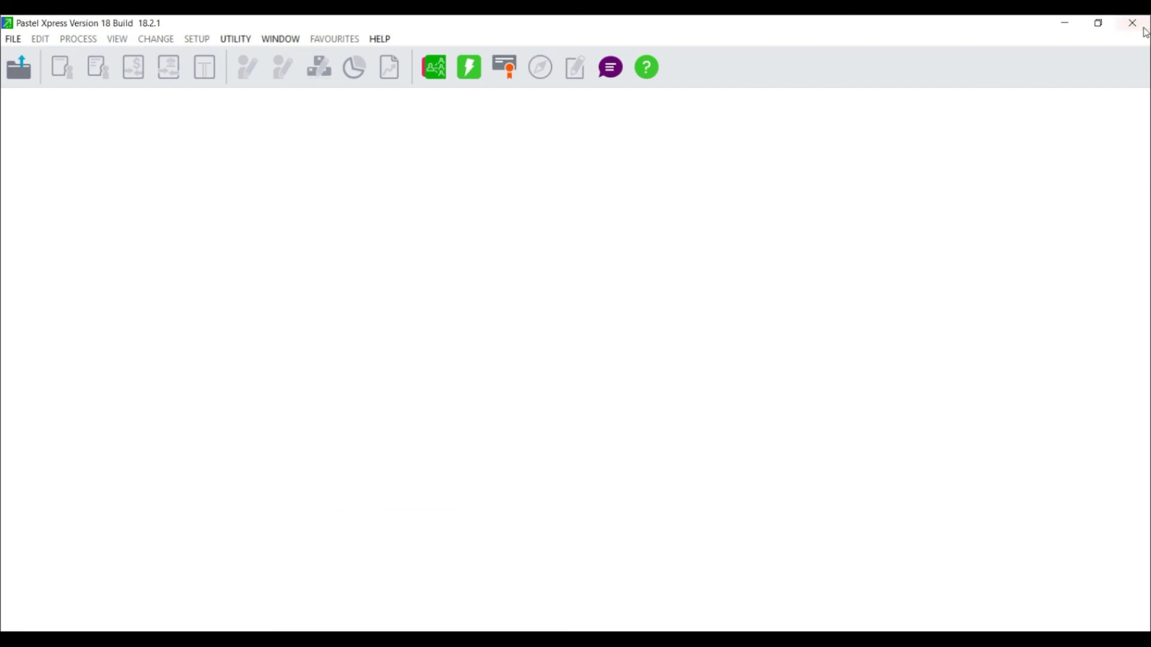
pyautogui.click(1132, 22)
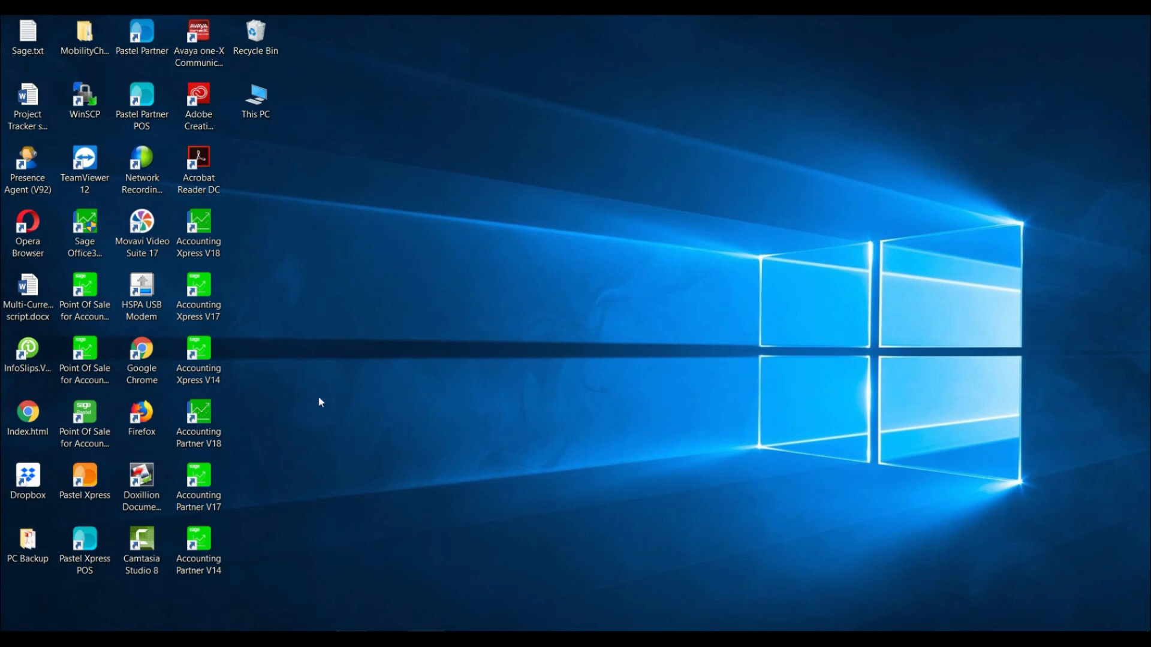
pyautogui.moveTo(389, 455)
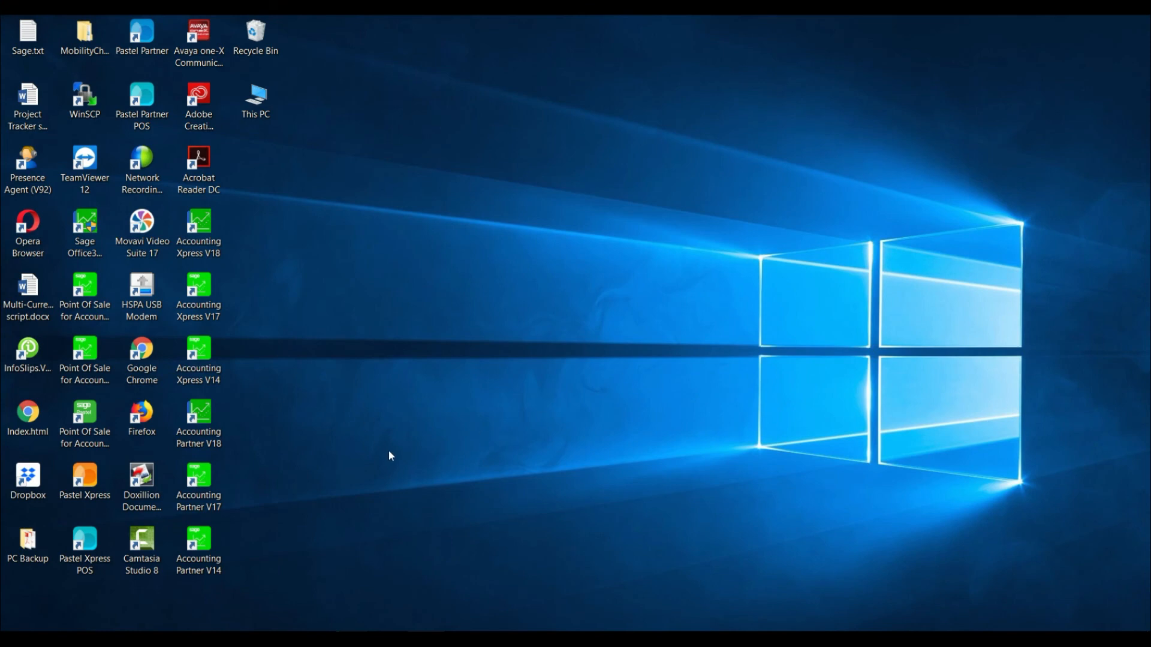